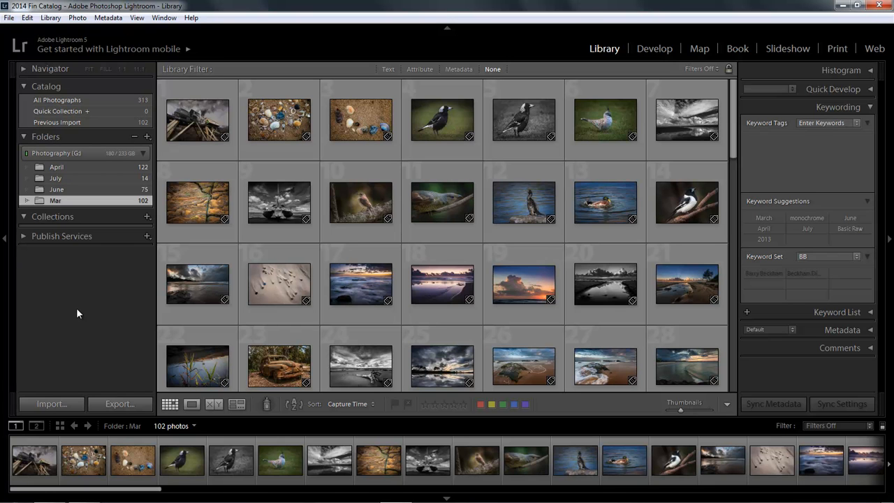
{"action": "mouse_move", "coordinate": [75, 316]}
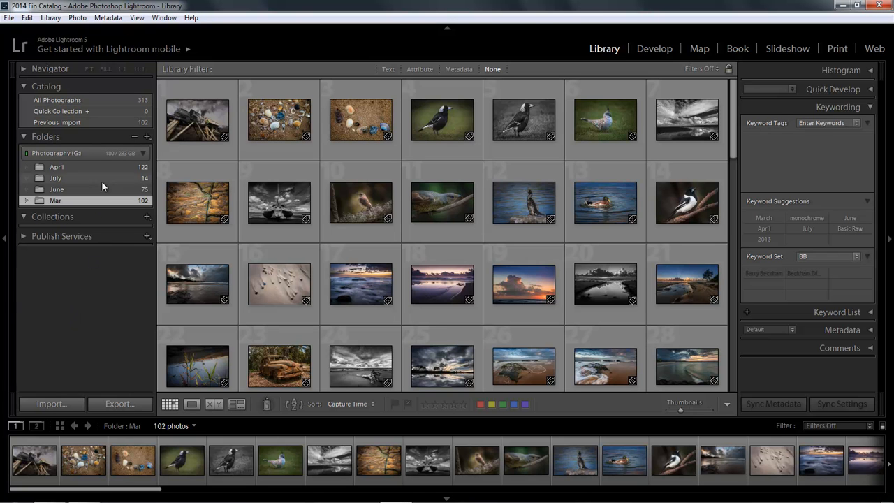
{"action": "mouse_move", "coordinate": [92, 152]}
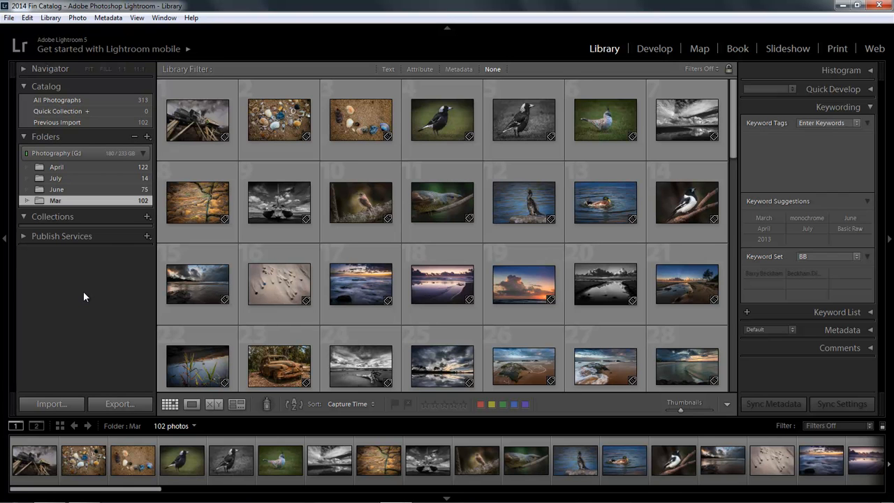
{"action": "mouse_move", "coordinate": [136, 355]}
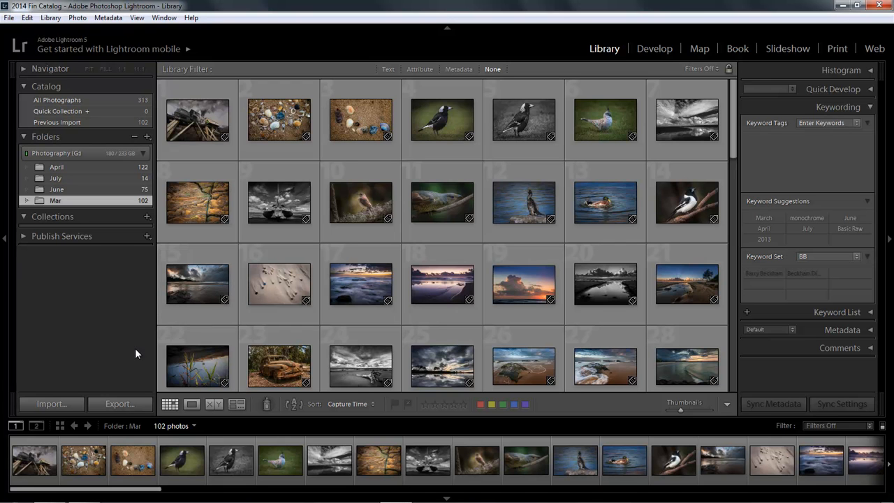
{"action": "mouse_move", "coordinate": [77, 168]}
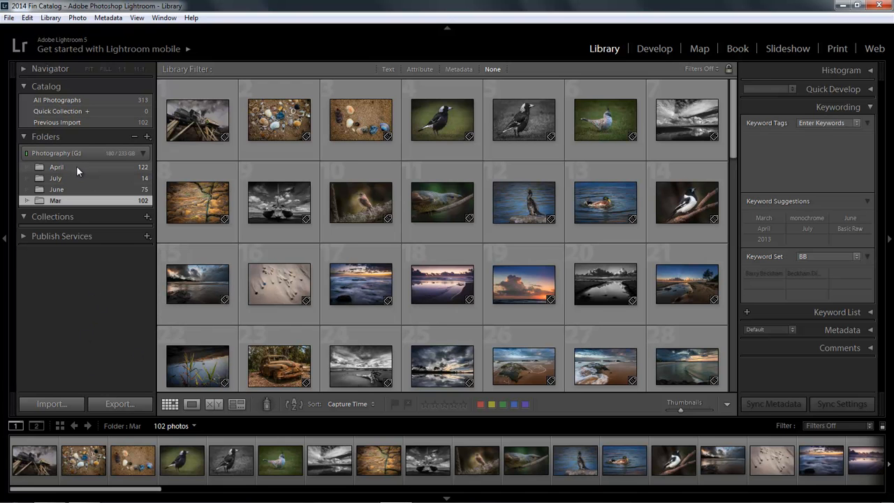
{"action": "mouse_move", "coordinate": [56, 168]}
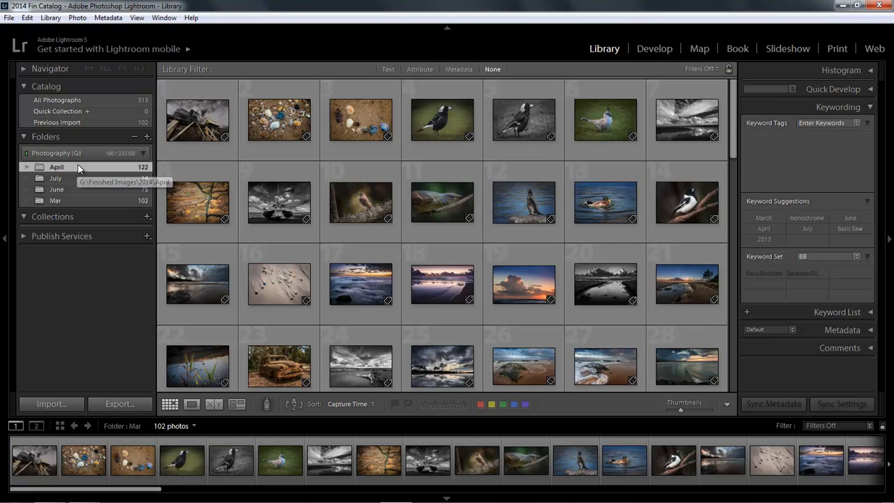
Step: Show the 2014 parent folder above the month folders and display all 313 of its photos
{"action": "right_click", "coordinate": [56, 168]}
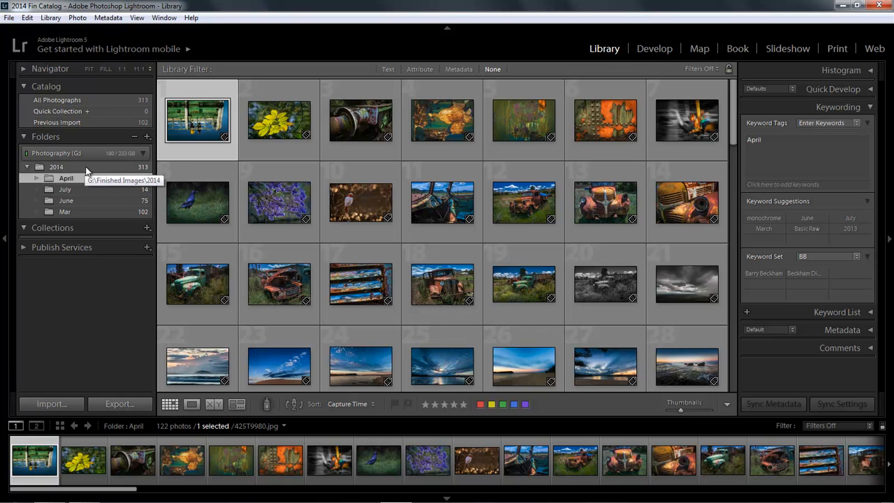
{"action": "left_click", "coordinate": [56, 166]}
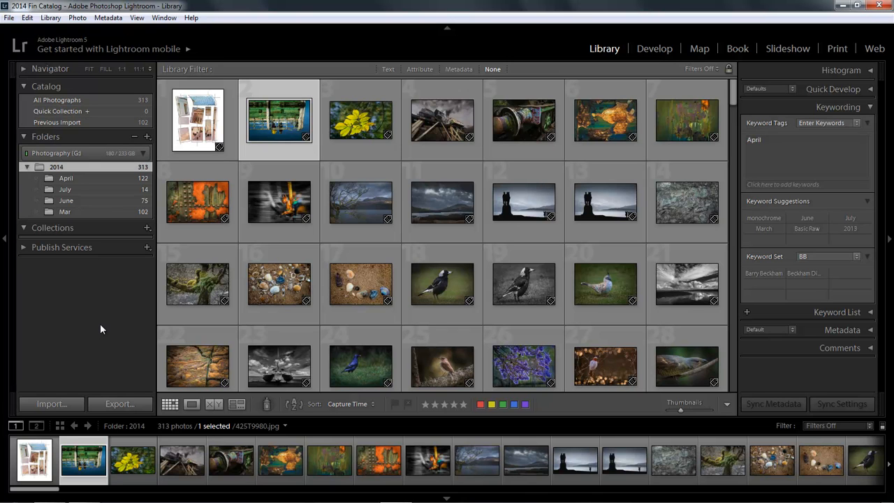
{"action": "mouse_move", "coordinate": [89, 333]}
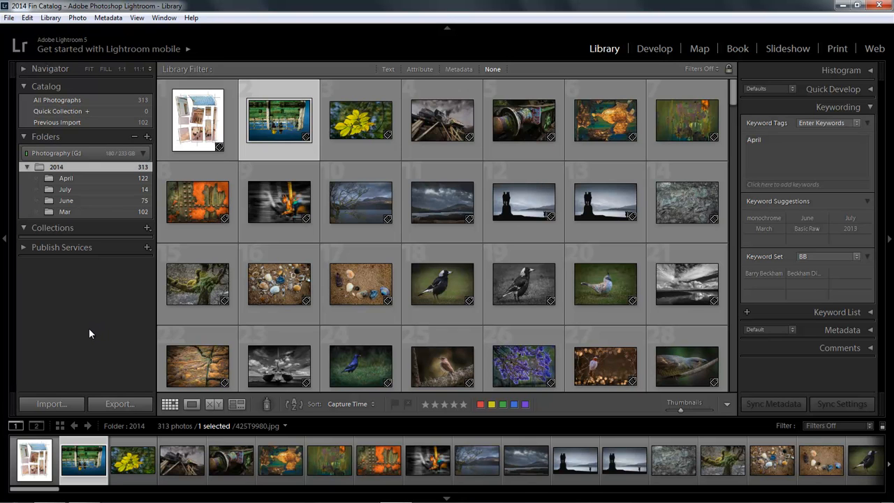
{"action": "mouse_move", "coordinate": [87, 340]}
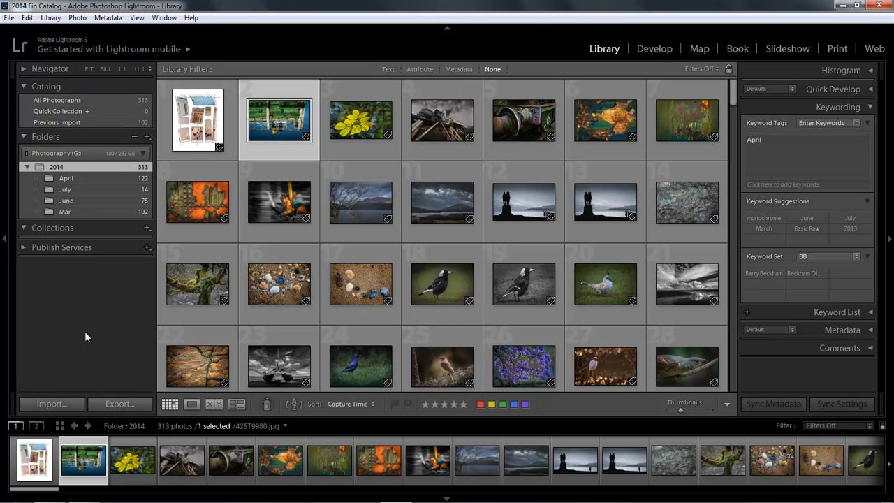
{"action": "mouse_move", "coordinate": [81, 336]}
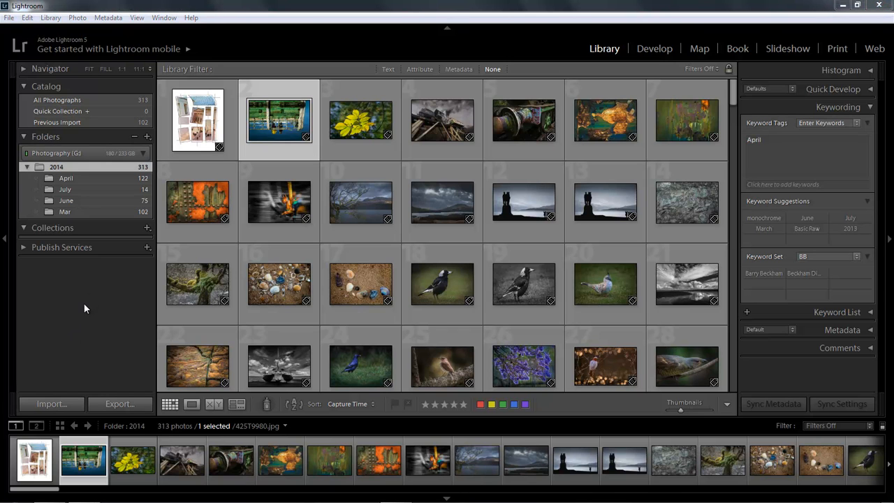
{"action": "mouse_move", "coordinate": [78, 318]}
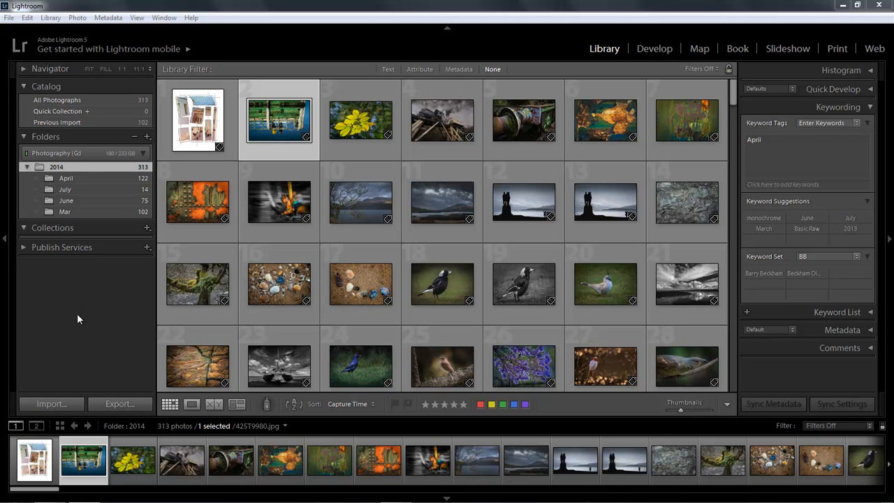
{"action": "mouse_move", "coordinate": [76, 328]}
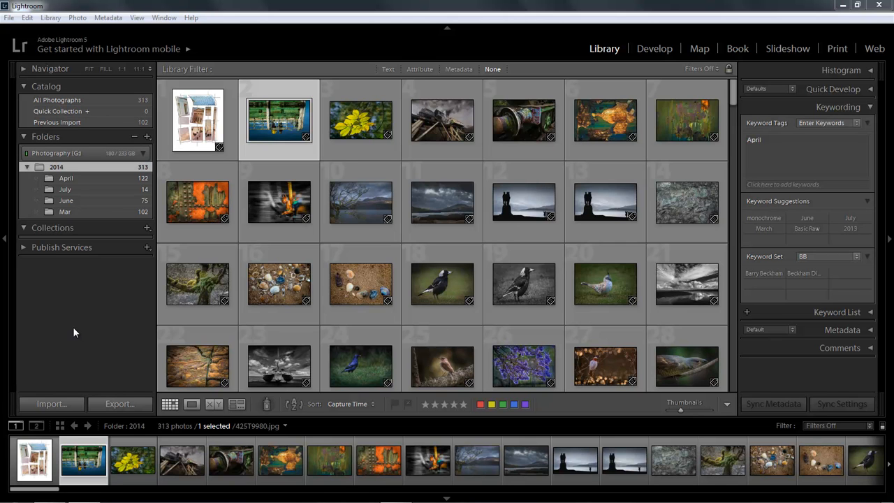
{"action": "mouse_move", "coordinate": [76, 338]}
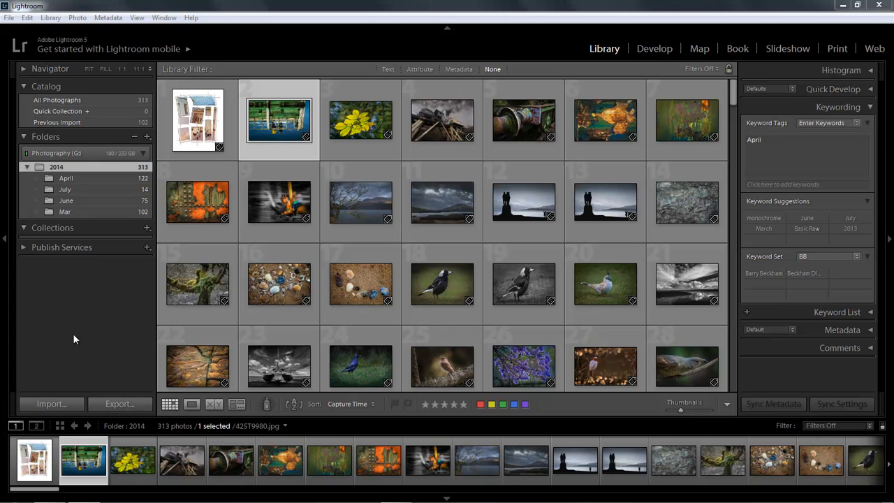
{"action": "mouse_move", "coordinate": [69, 152]}
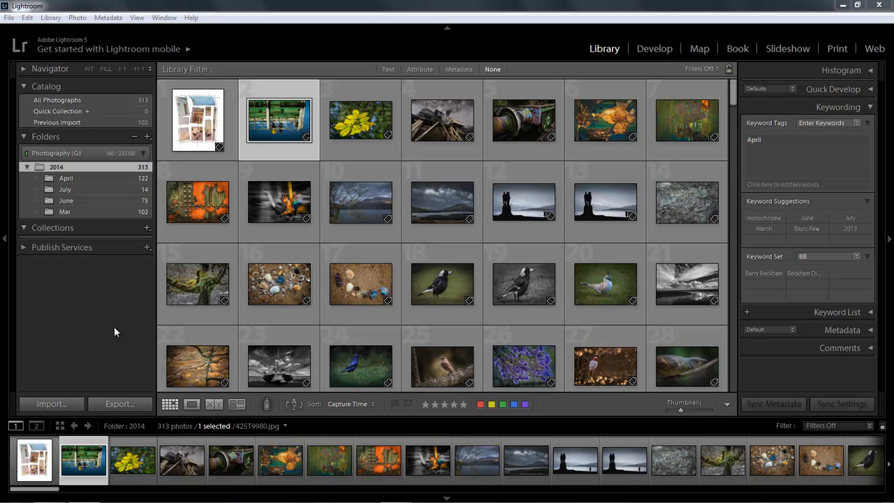
{"action": "mouse_move", "coordinate": [109, 344]}
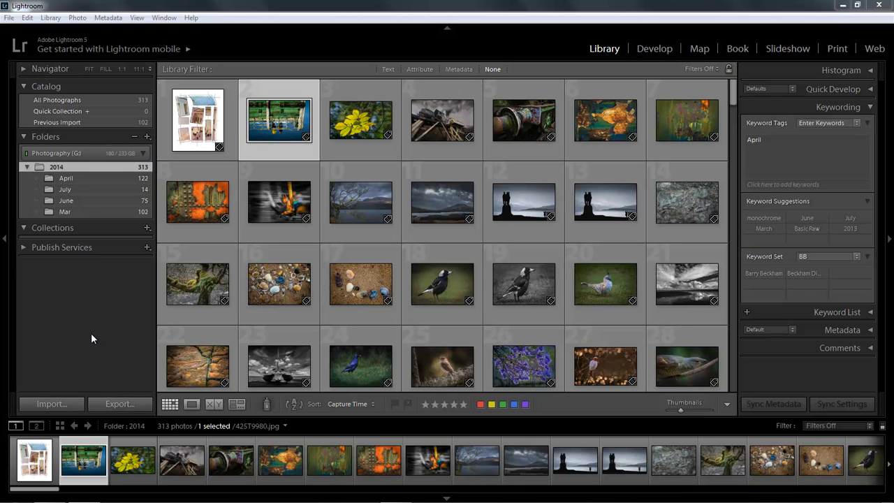
{"action": "mouse_move", "coordinate": [95, 336]}
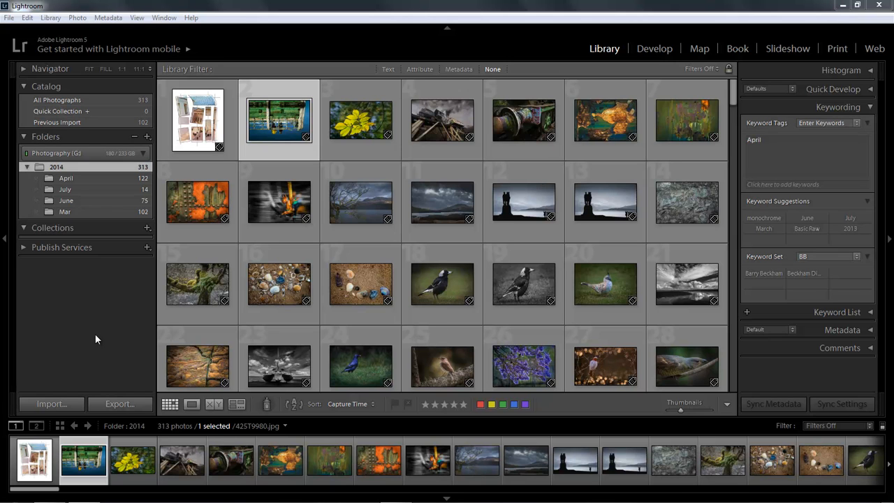
{"action": "mouse_move", "coordinate": [91, 340]}
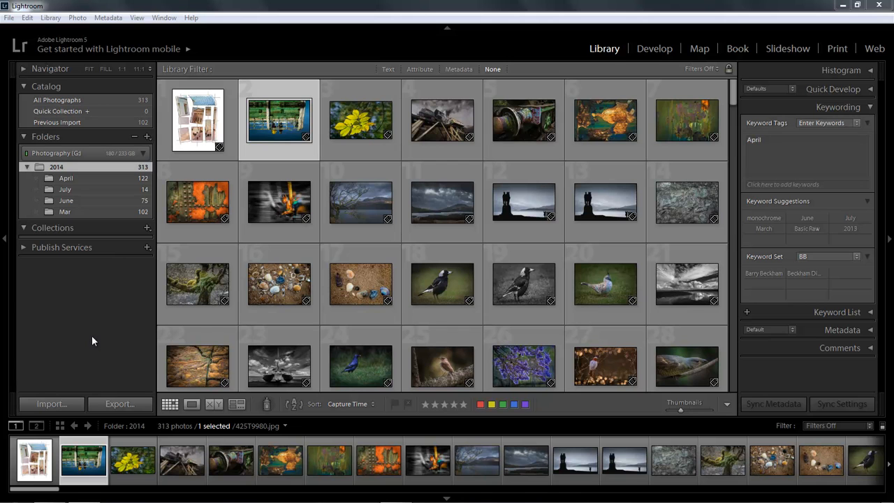
{"action": "mouse_move", "coordinate": [650, 156]}
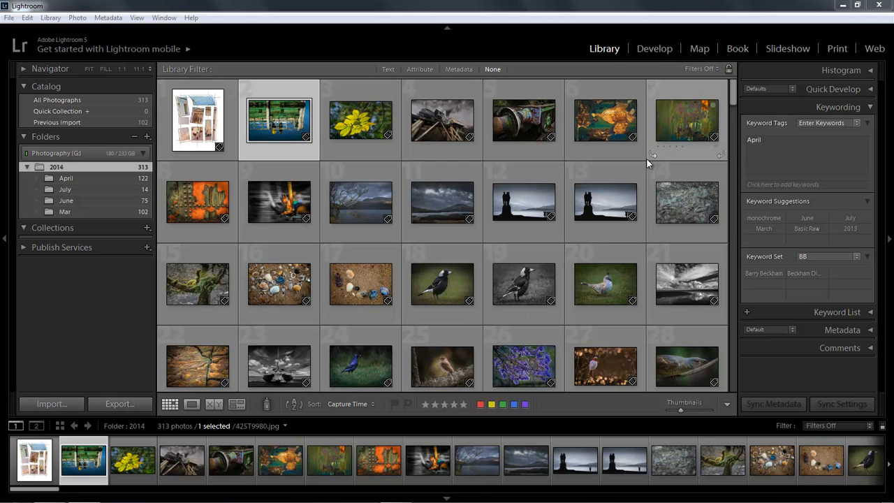
Step: Add the white egret photo from the 2014 grid to the Quick Collection
{"action": "scroll", "scroll_direction": "down", "scroll_amount": 3}
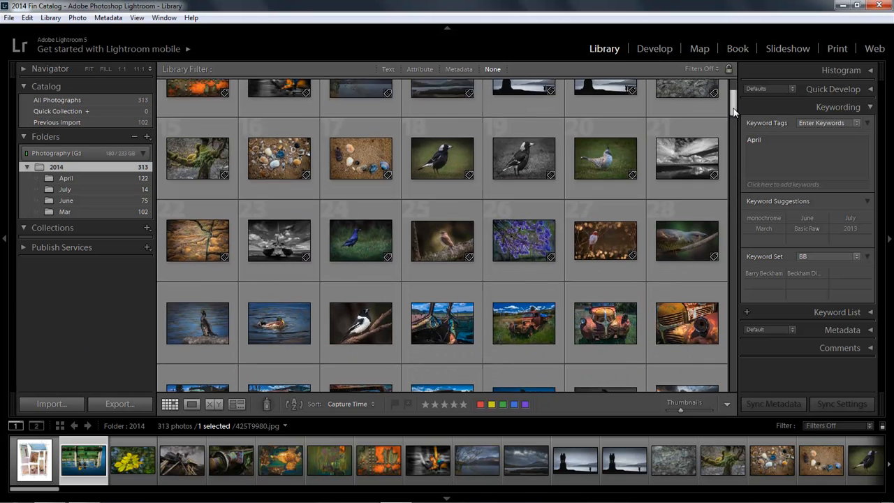
{"action": "scroll", "scroll_direction": "down", "scroll_amount": 3}
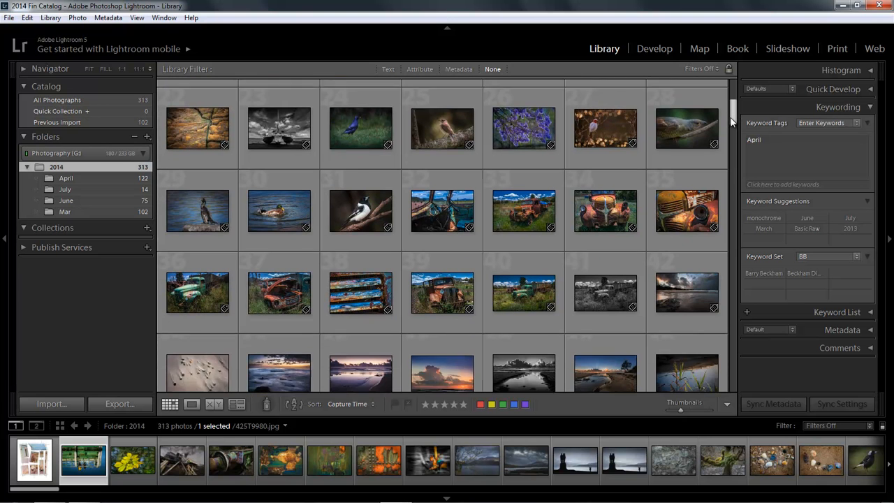
{"action": "scroll", "scroll_direction": "down", "scroll_amount": 3}
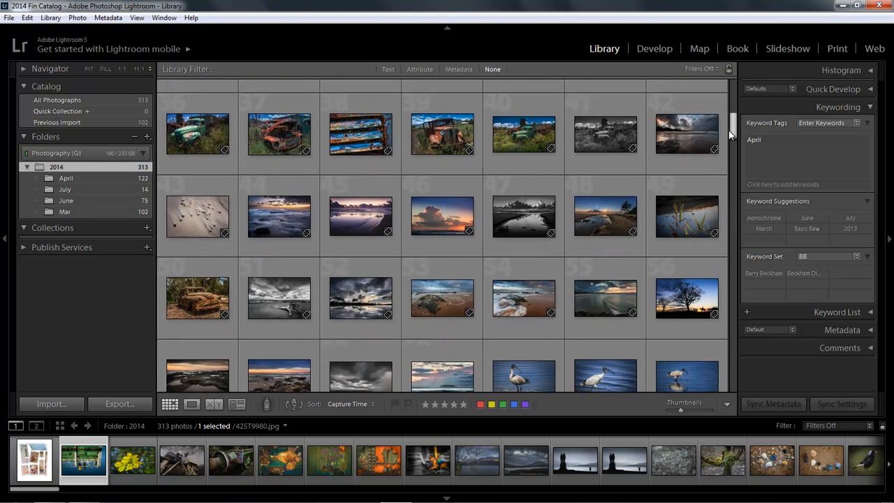
{"action": "scroll", "scroll_direction": "down", "scroll_amount": 3}
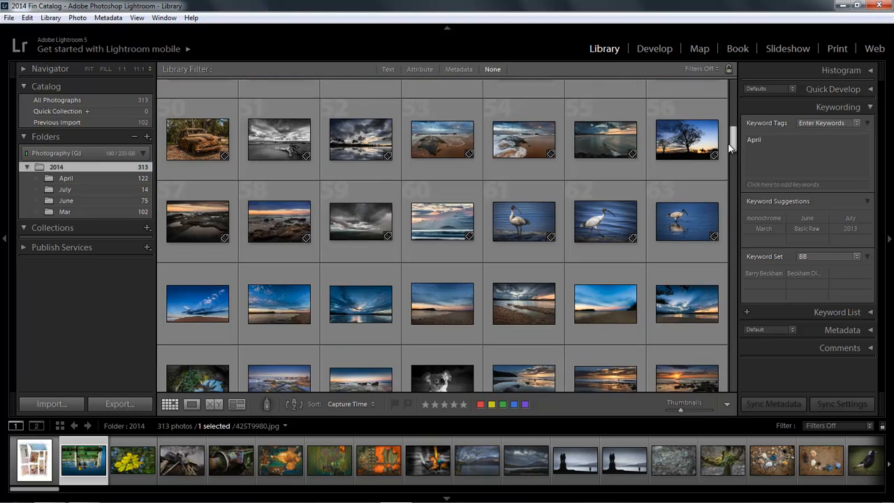
{"action": "scroll", "scroll_direction": "down", "scroll_amount": 3}
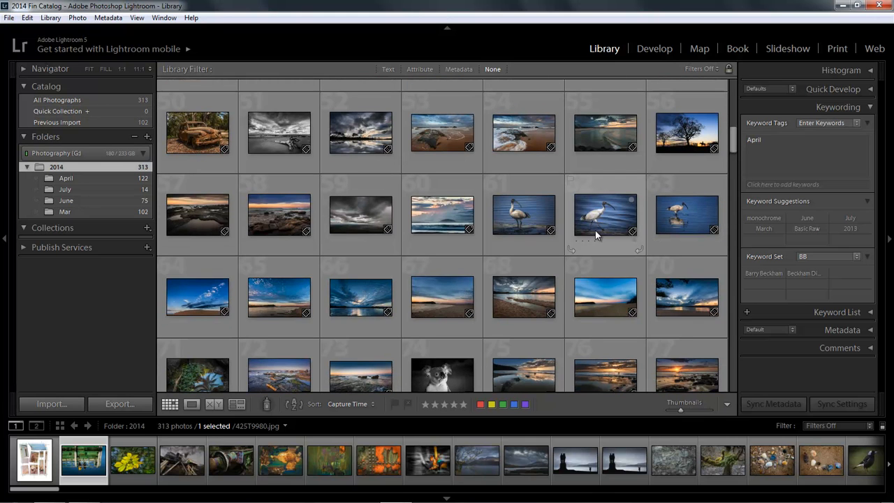
{"action": "mouse_move", "coordinate": [601, 218]}
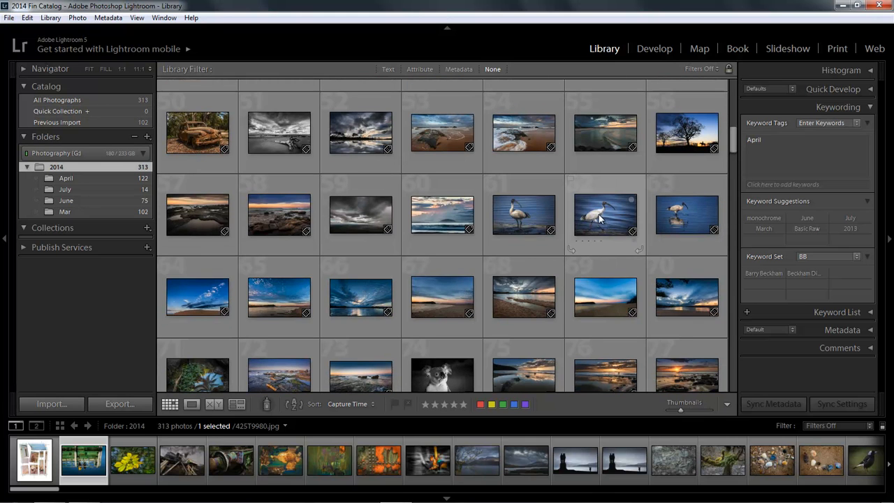
{"action": "mouse_move", "coordinate": [604, 215]}
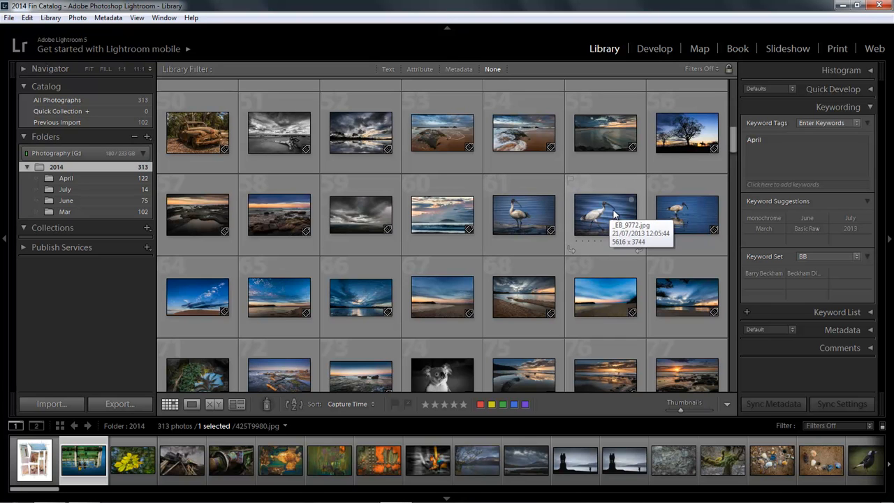
{"action": "mouse_move", "coordinate": [632, 201]}
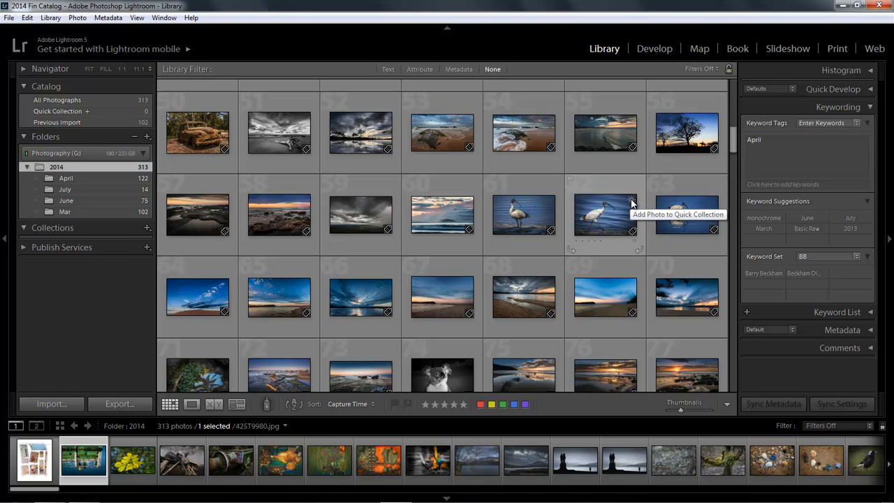
{"action": "left_click", "coordinate": [631, 201]}
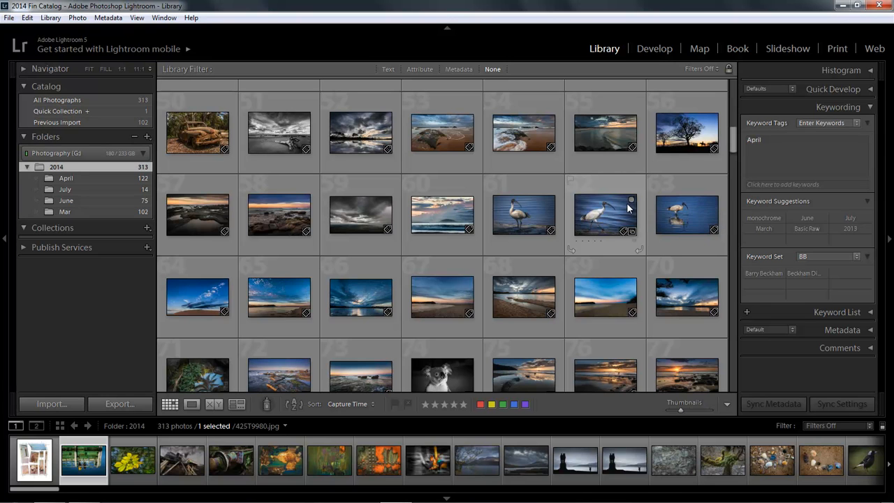
{"action": "mouse_move", "coordinate": [641, 249]}
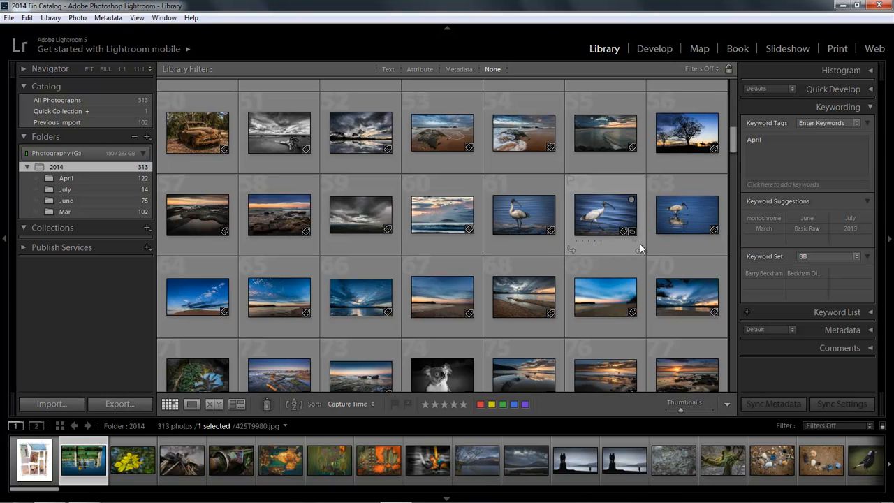
Step: Add the dense forest photo to the Quick Collection, bringing it to five photos
{"action": "scroll", "scroll_direction": "down", "scroll_amount": 3}
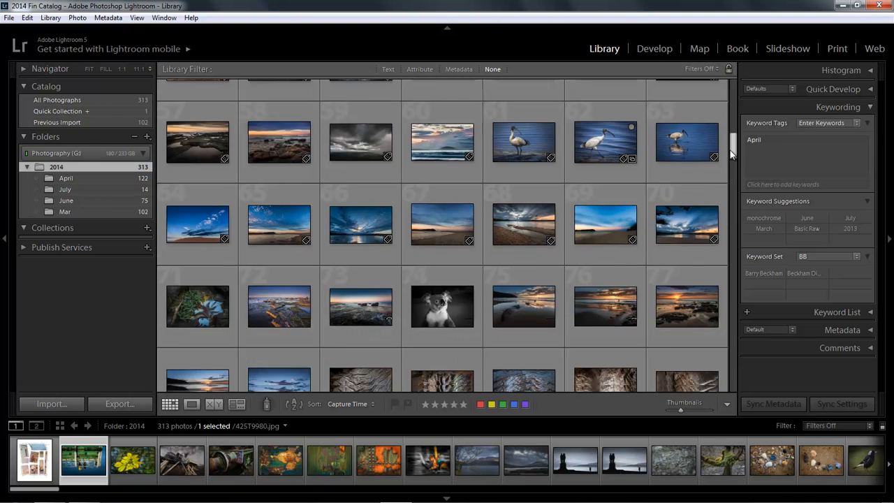
{"action": "scroll", "scroll_direction": "down", "scroll_amount": 3}
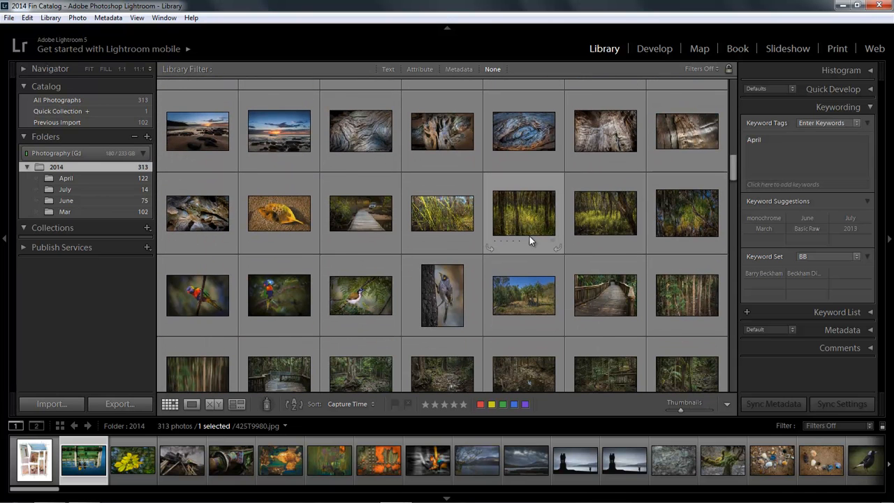
{"action": "left_click", "coordinate": [549, 203]}
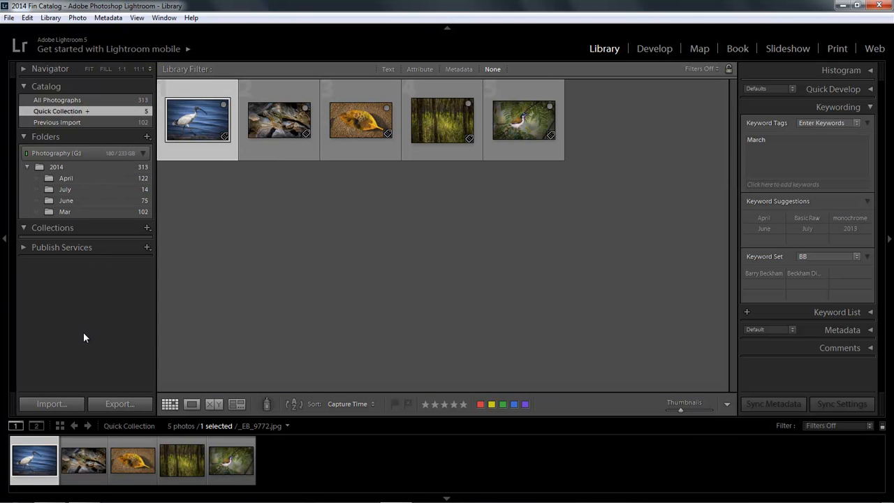
{"action": "mouse_move", "coordinate": [78, 339]}
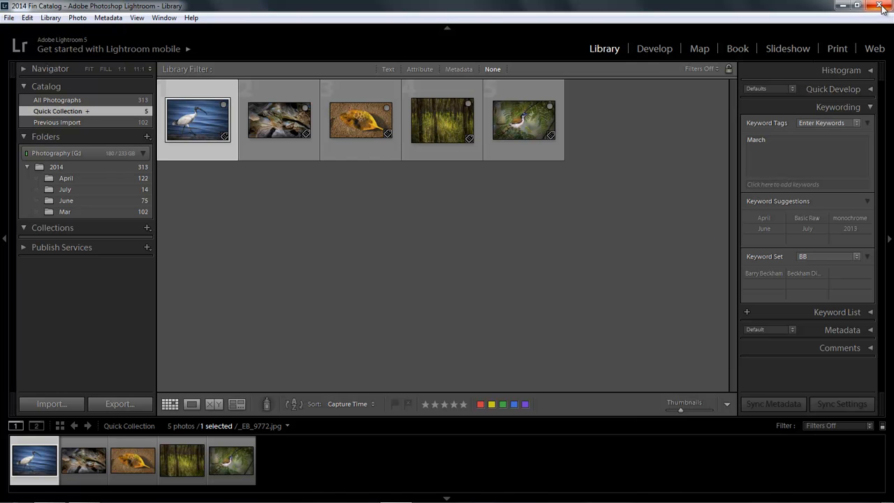
{"action": "mouse_move", "coordinate": [882, 9]}
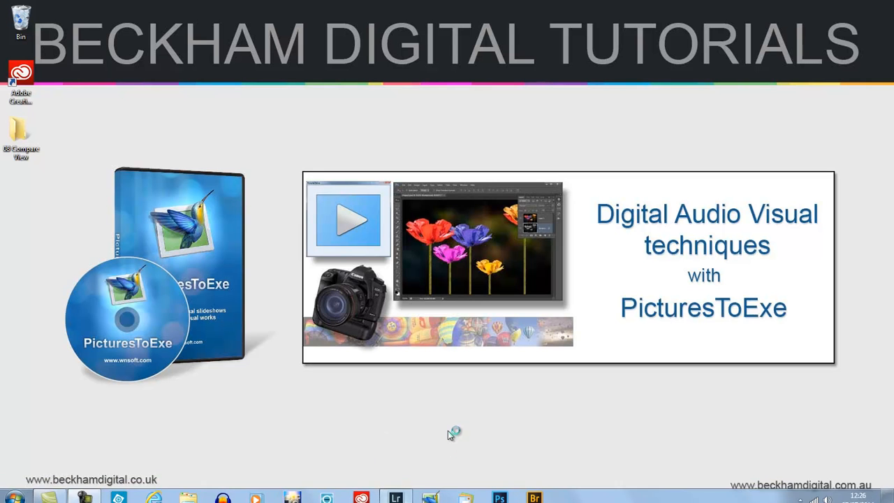
{"action": "mouse_move", "coordinate": [438, 430]}
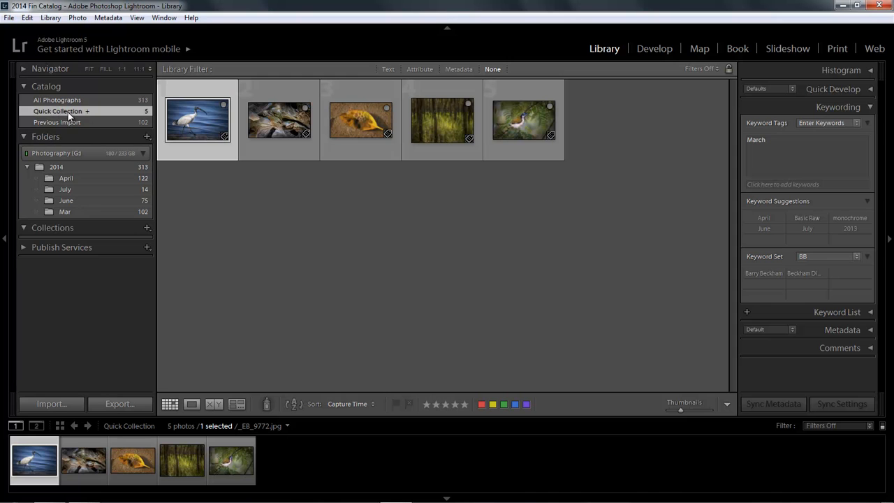
{"action": "mouse_move", "coordinate": [76, 327]}
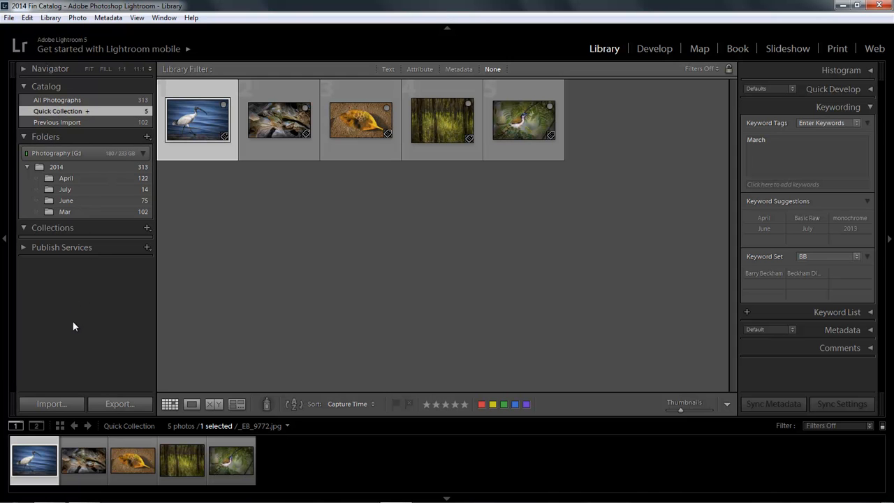
{"action": "mouse_move", "coordinate": [227, 173]}
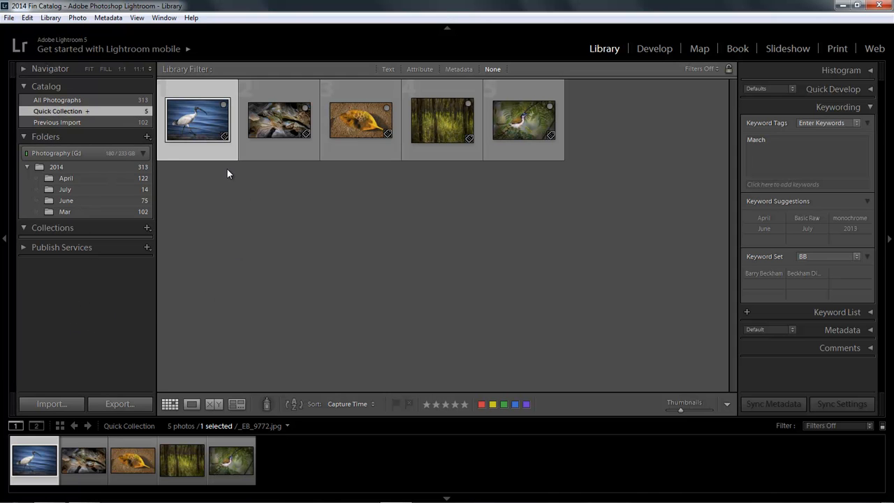